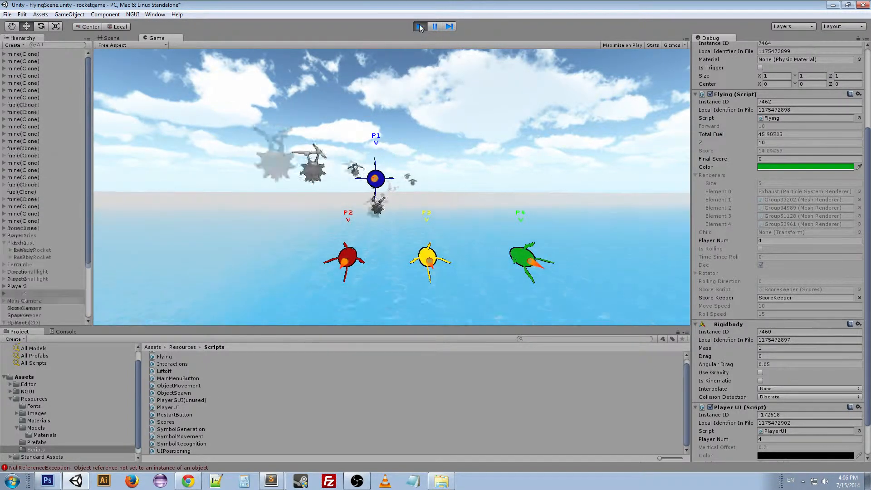
Step: Stop the running rocket game and return to the Scene view
left_click(419, 26)
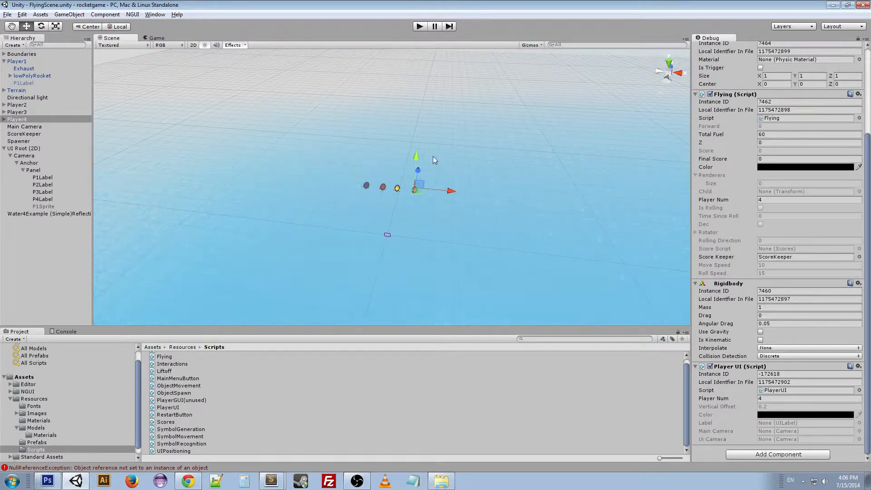
Step: Run the game again and switch to the Scene view to watch mines and fuel spawning
left_click_drag(435, 161, 329, 229)
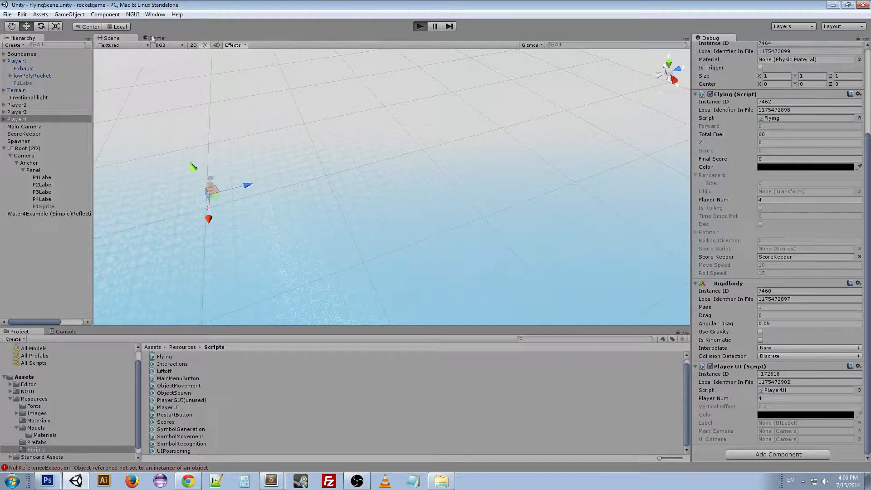
left_click(419, 26)
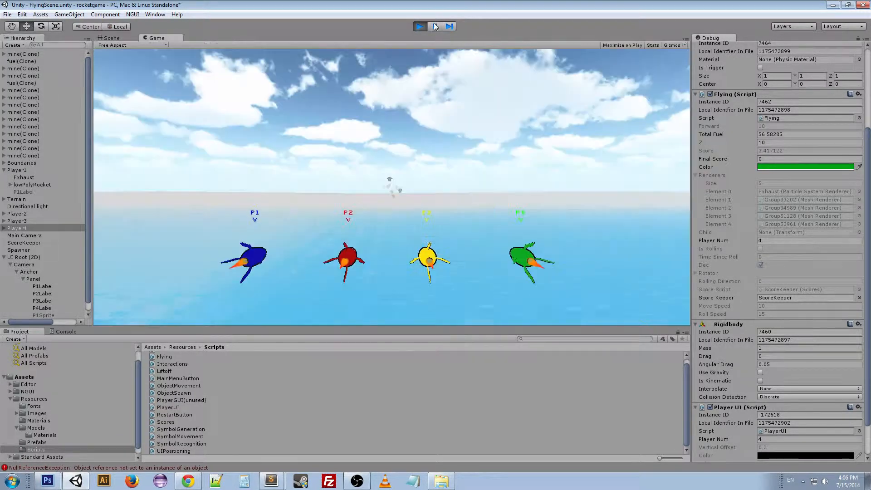
left_click(434, 26)
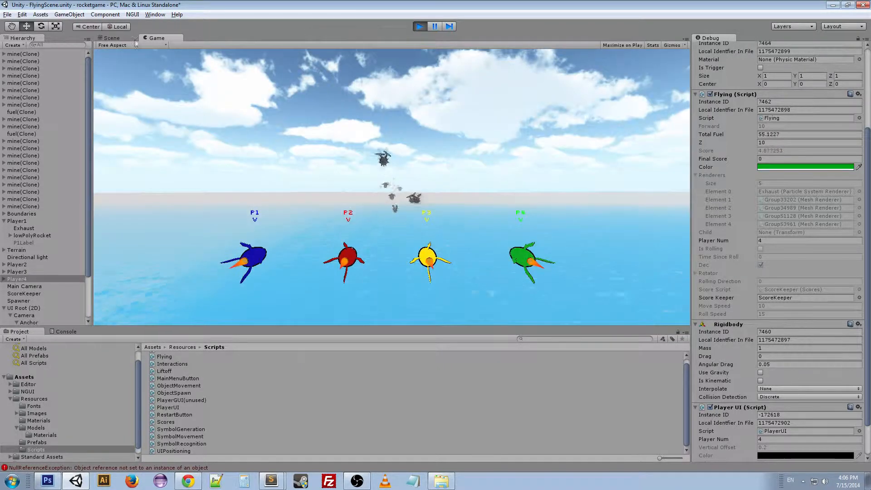
left_click(111, 38)
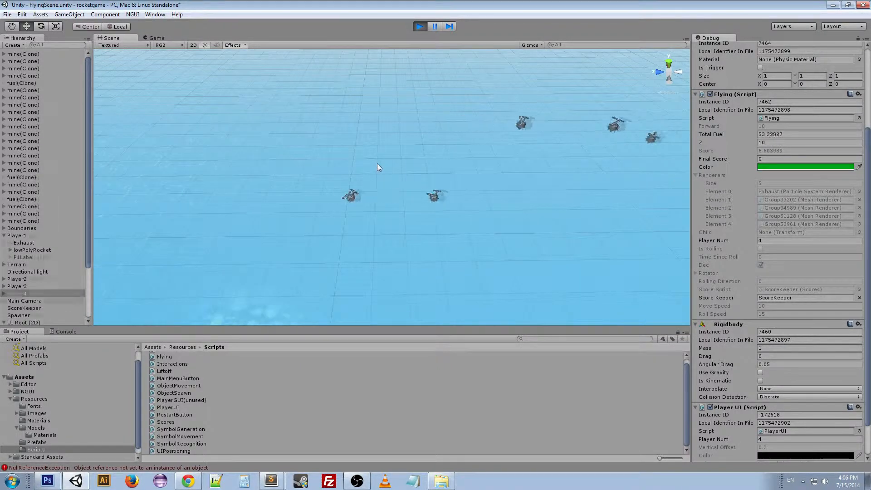